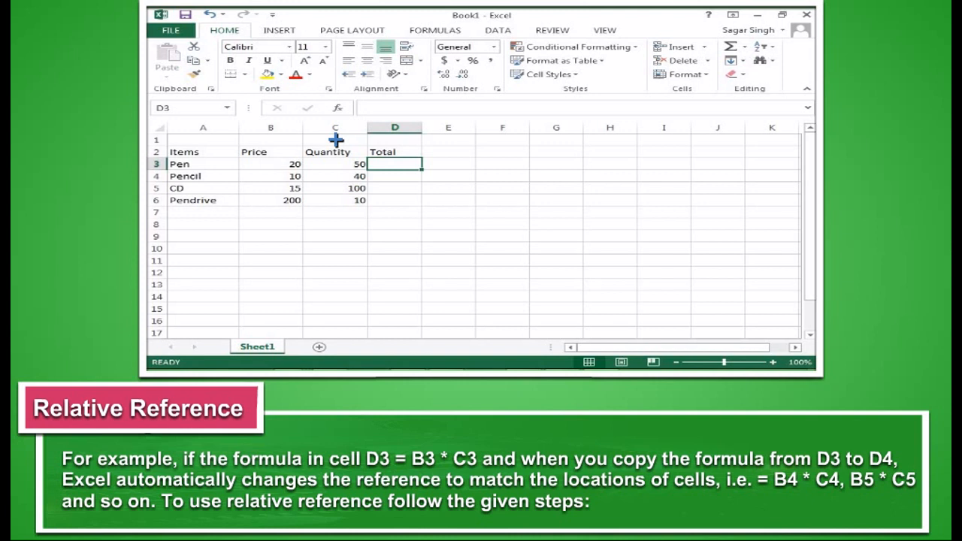
Compute the first Total as =B3*C3 and AutoFill it down the Total column.
text(=B3*C3)
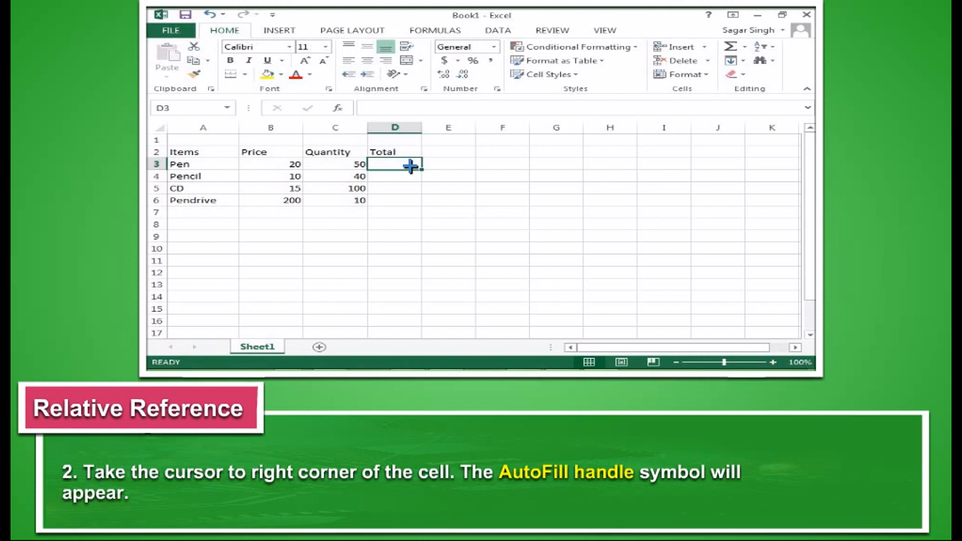
mouse_move(421, 172)
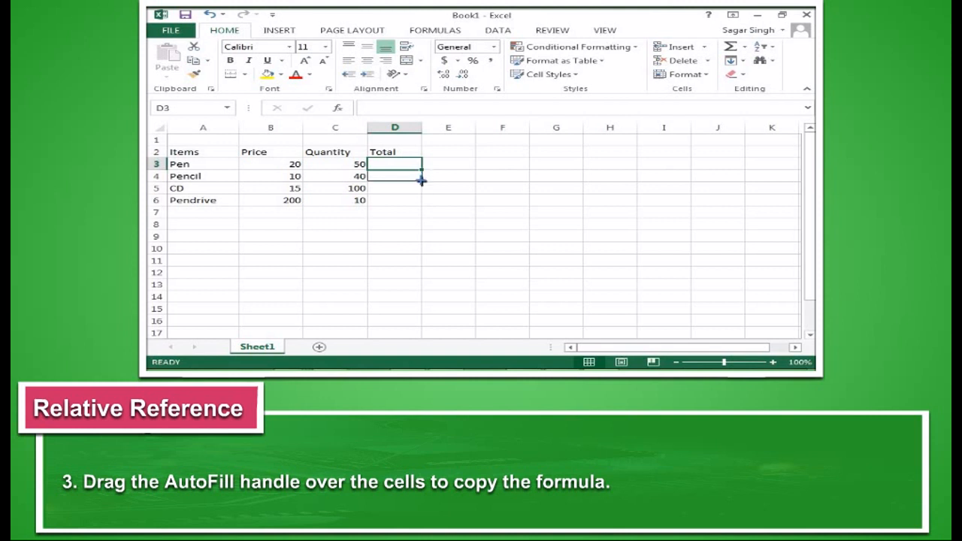
drag(421, 181, 421, 199)
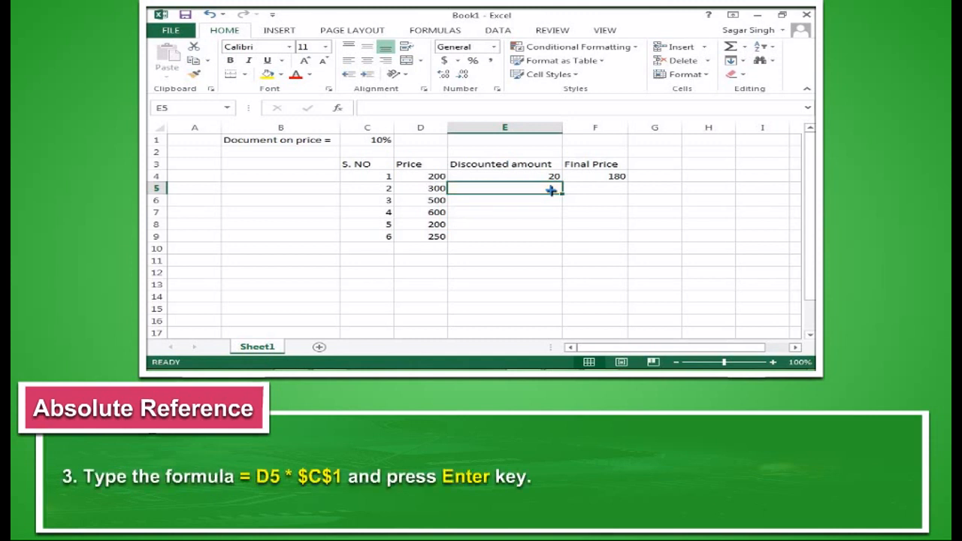
Enter =D5*$C$1 so the second item's discount is 300 times the fixed 10% in C1.
text(=D5*$C$1)
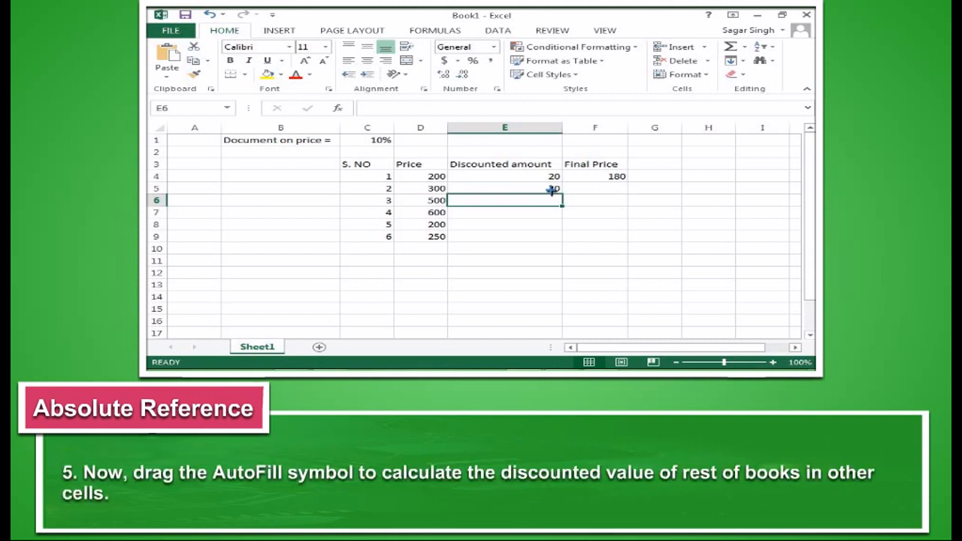
AutoFill the $C$1 discount formula from E5 to E9, yielding 30, 50, 60, 20, 25.
drag(554, 188, 554, 236)
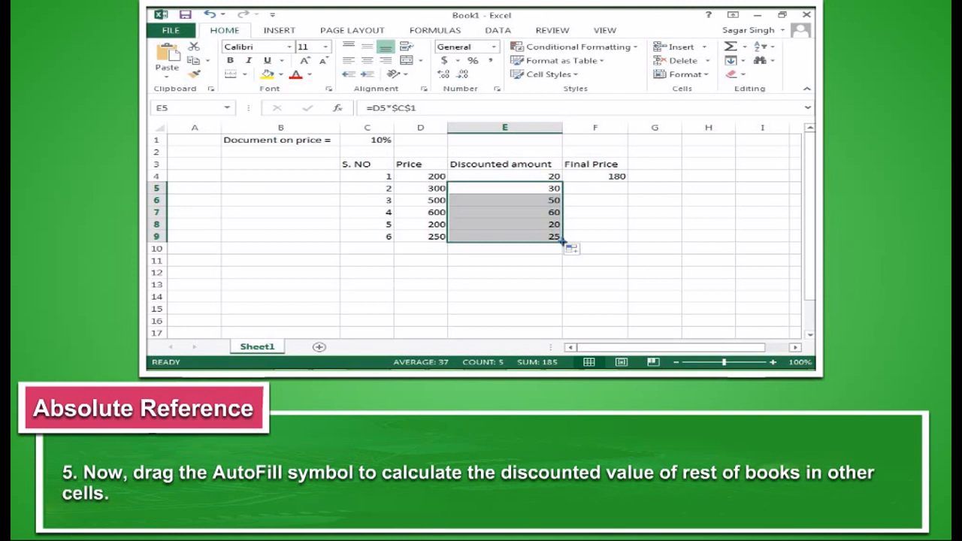
click(367, 140)
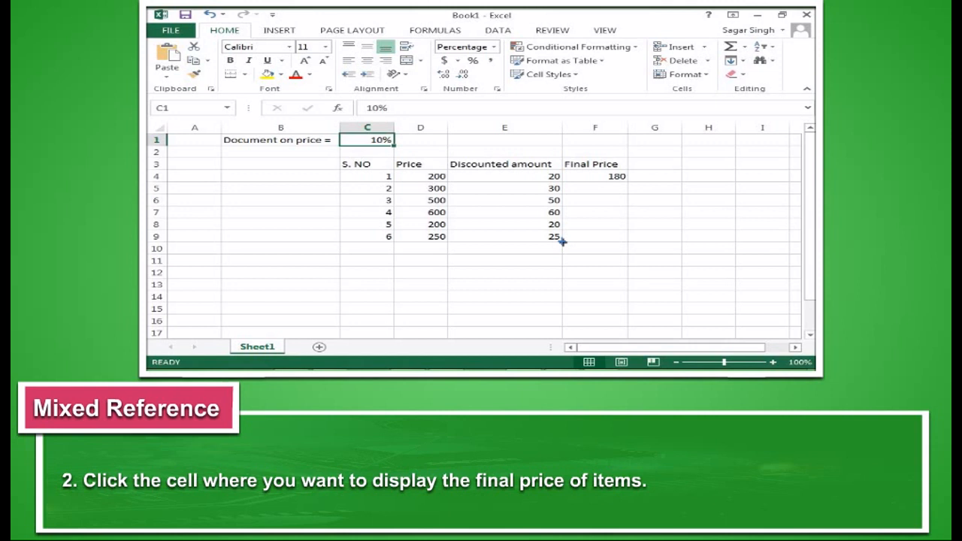
Enter =$D5-E$5 in F5 as the second item's Final Price.
click(595, 188)
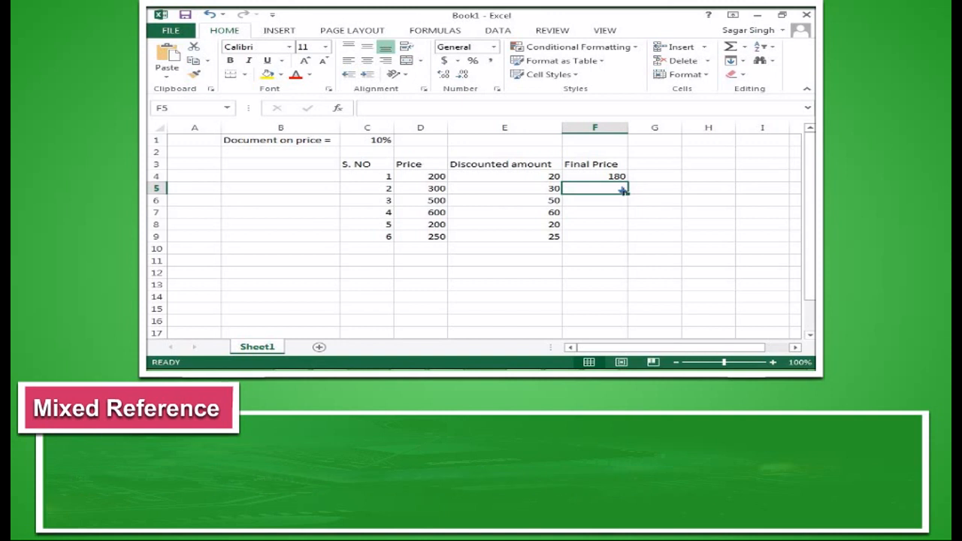
text(=$D5-E$5)
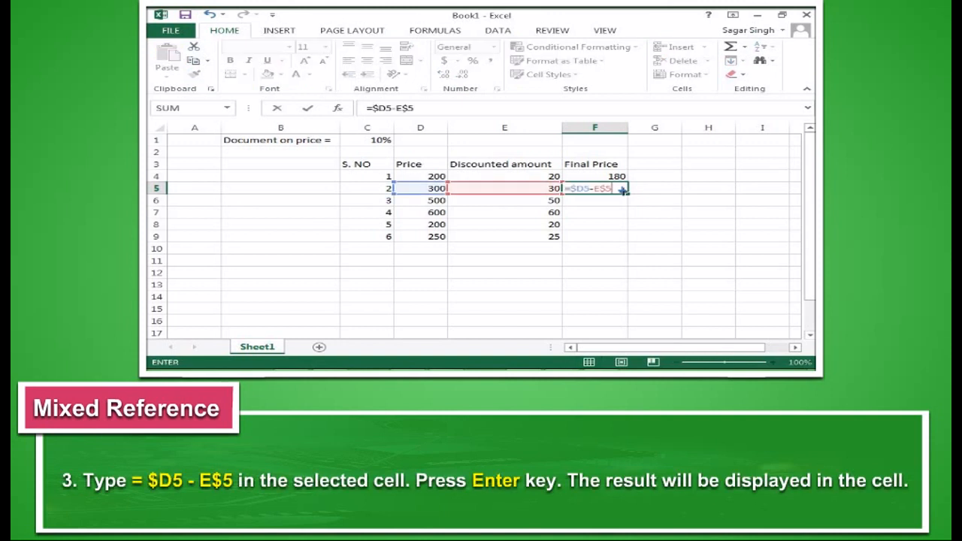